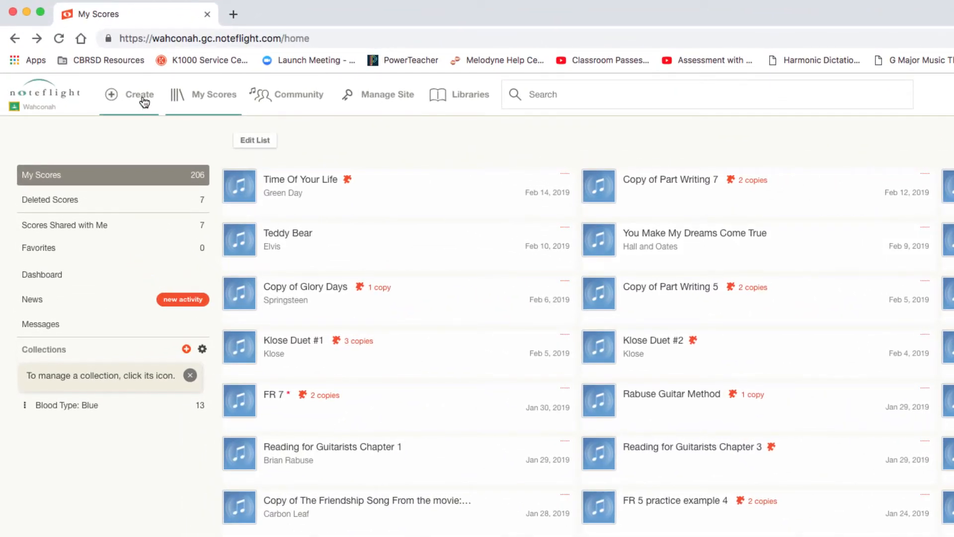
Create a new score from the blank Piano score sheet
left_click(140, 95)
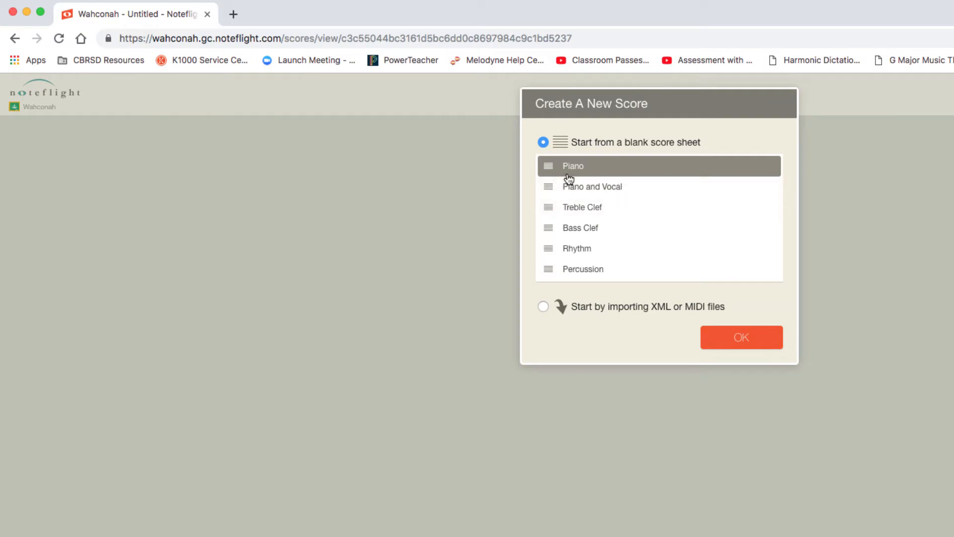
left_click(742, 337)
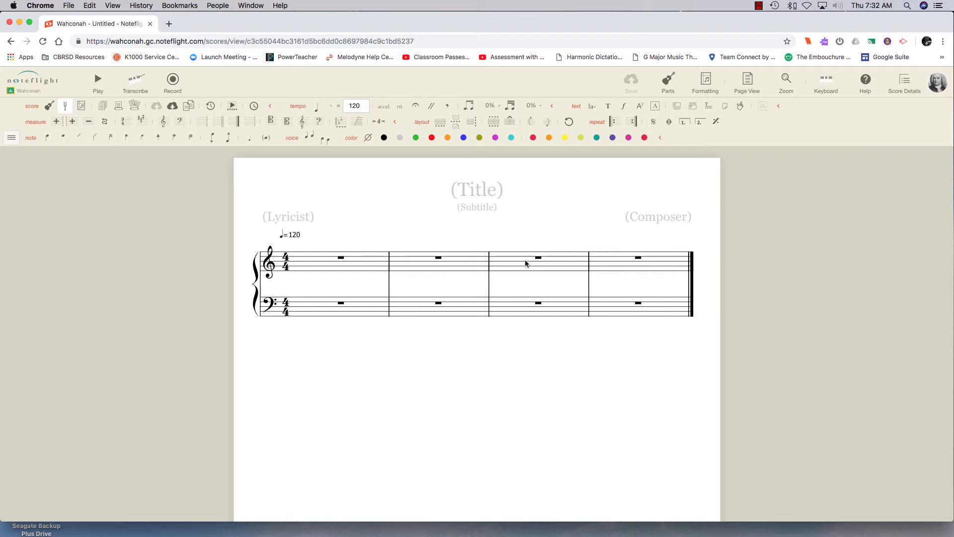
mouse_move(397, 212)
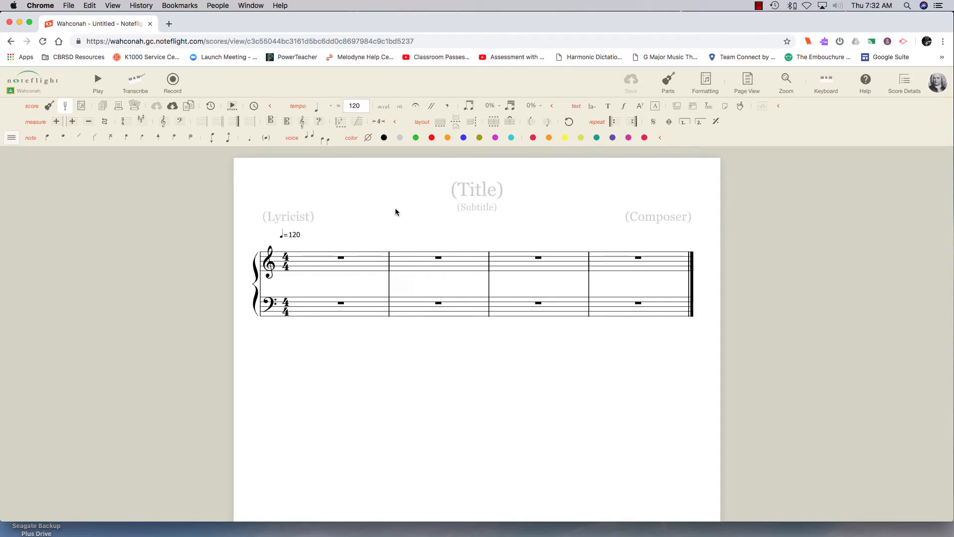
mouse_move(308, 207)
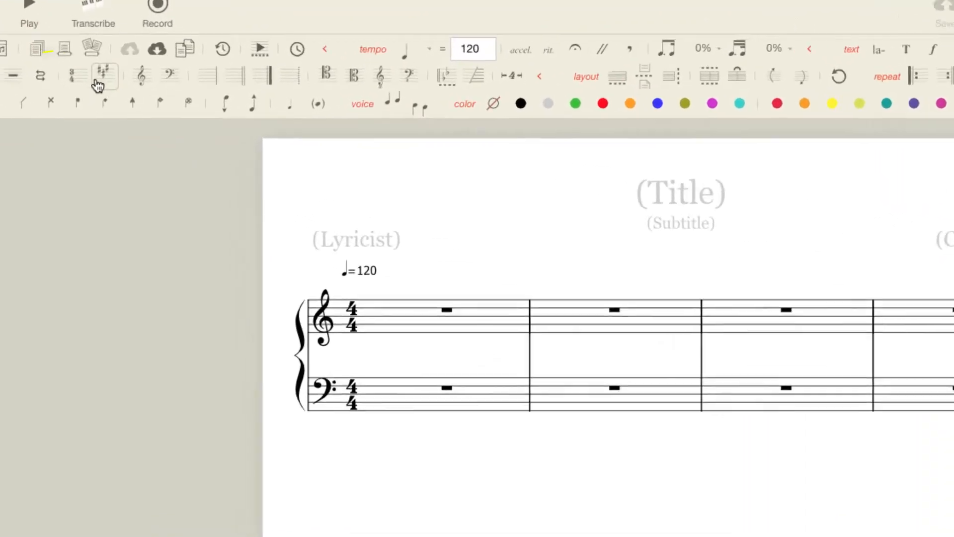
Set the score's time signature to 3/4
left_click(99, 74)
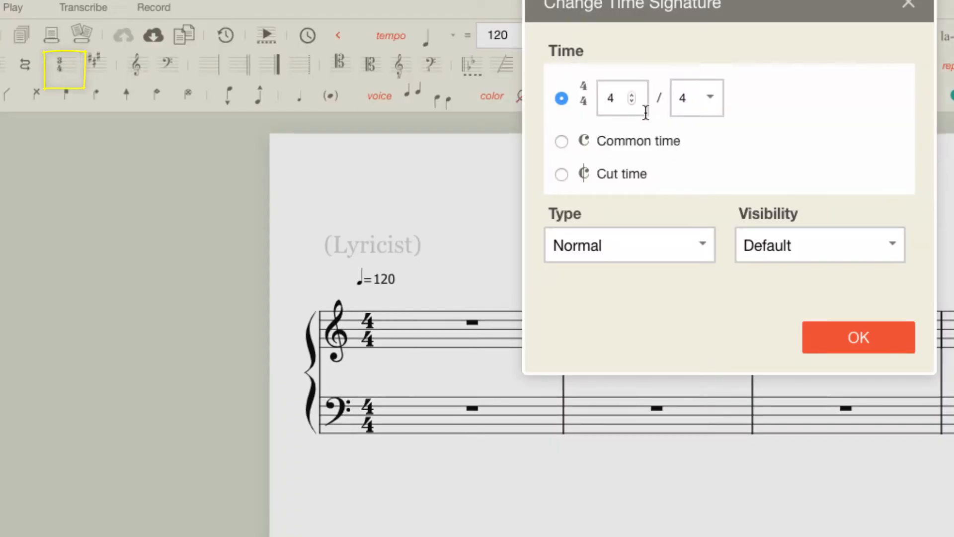
type("3")
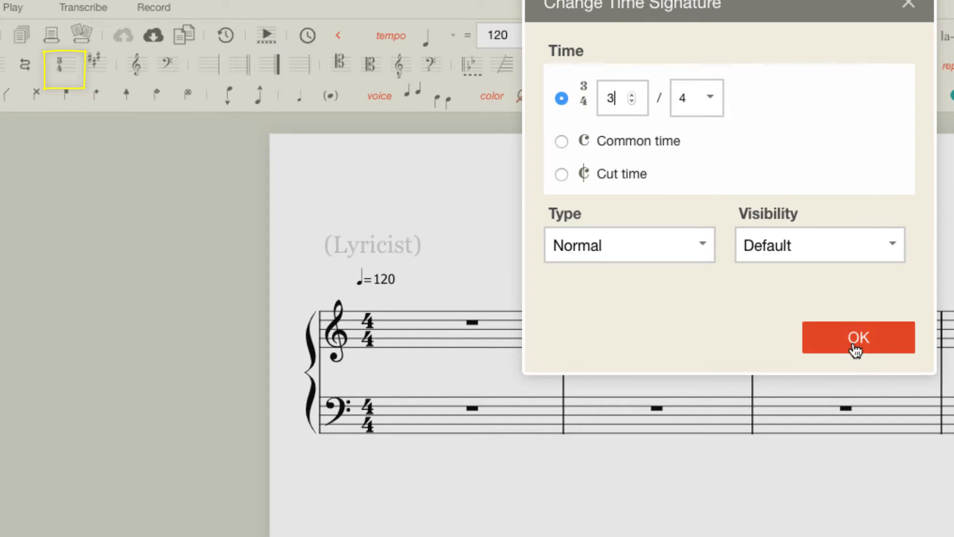
left_click(857, 338)
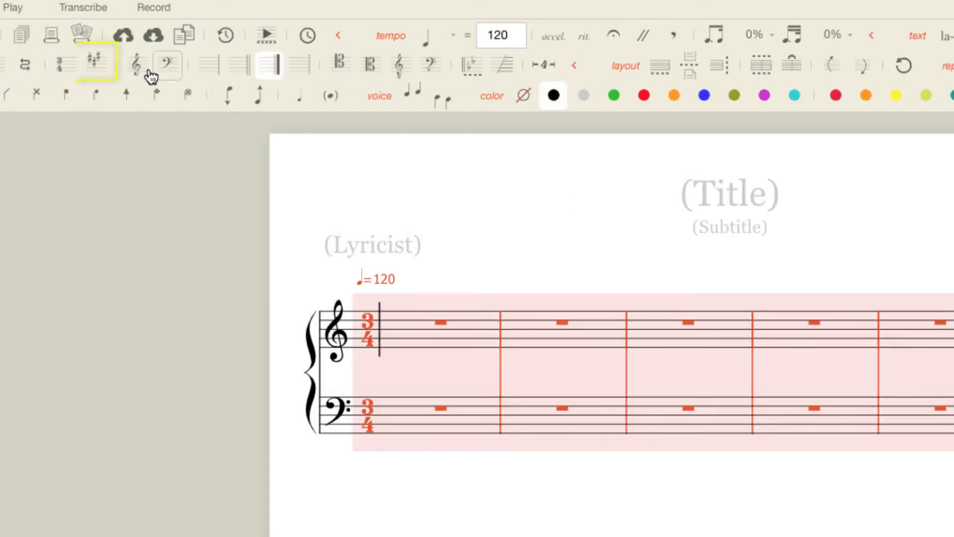
Change the key signature to three flats (E-flat major / C minor)
left_click(95, 64)
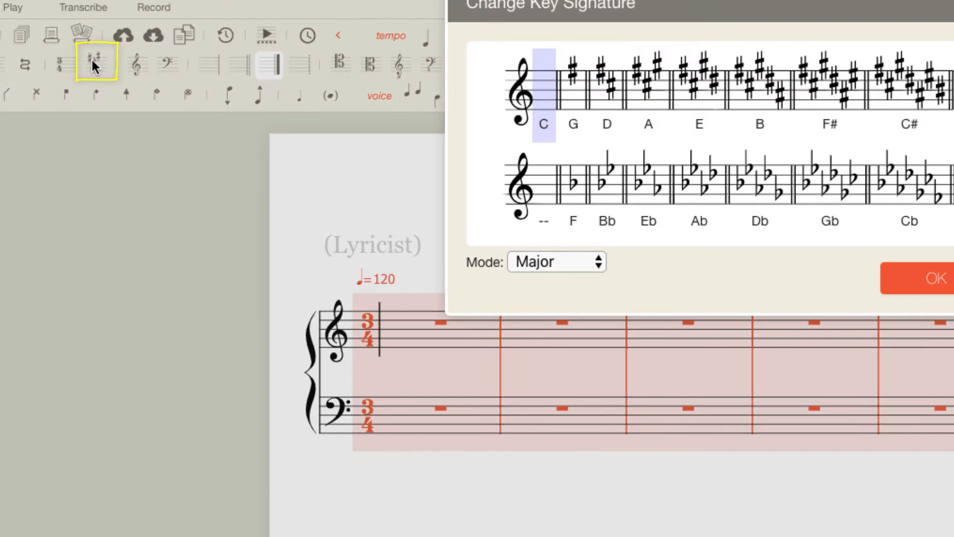
left_click(649, 188)
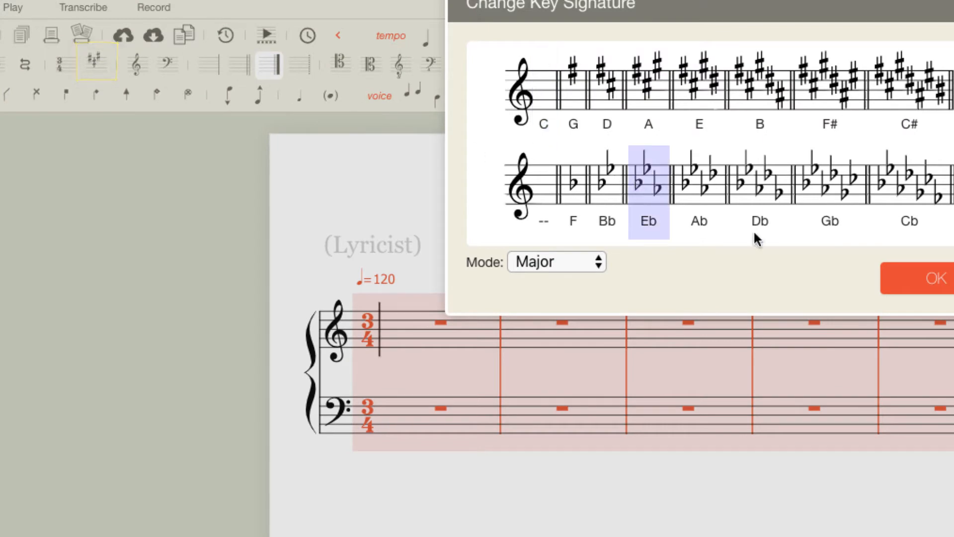
left_click(936, 277)
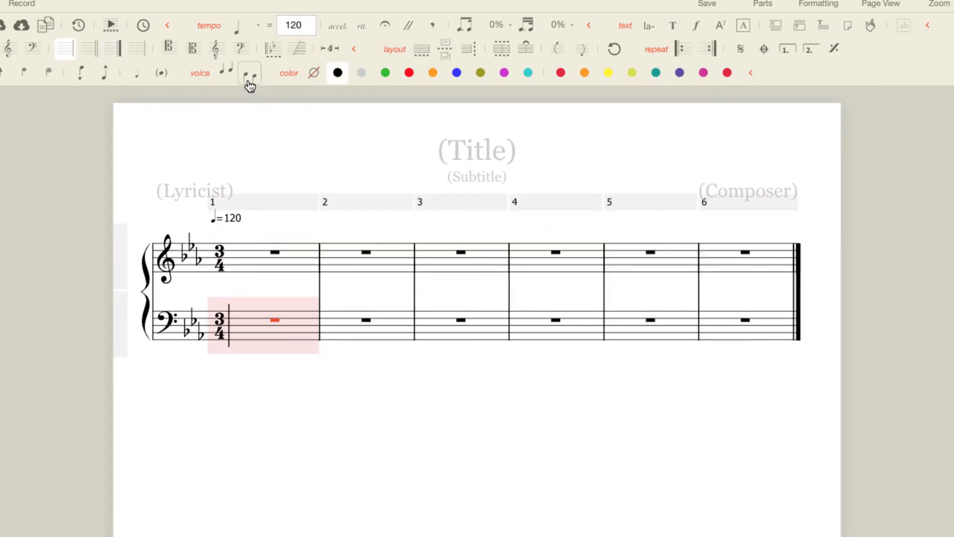
Switch note entry to the lower voice for the bass line
left_click(247, 74)
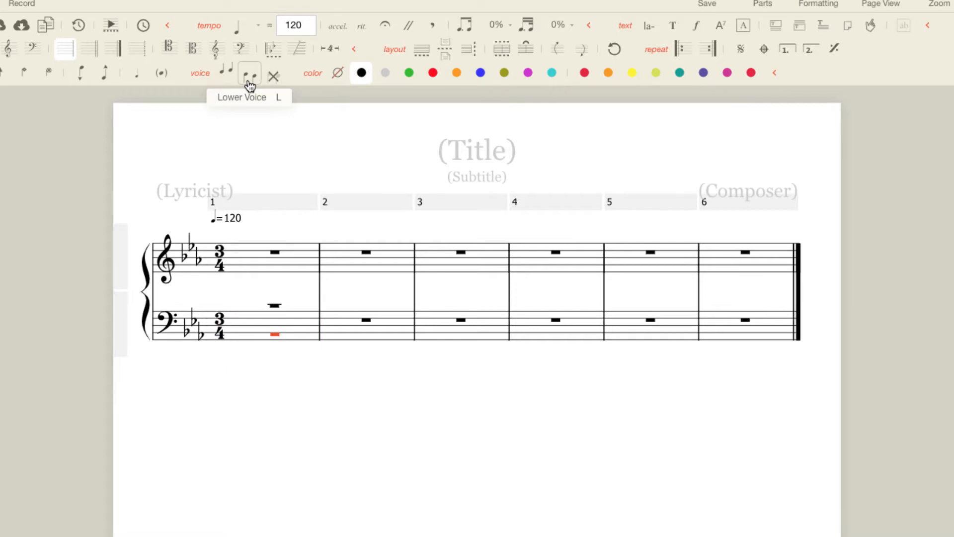
mouse_move(278, 194)
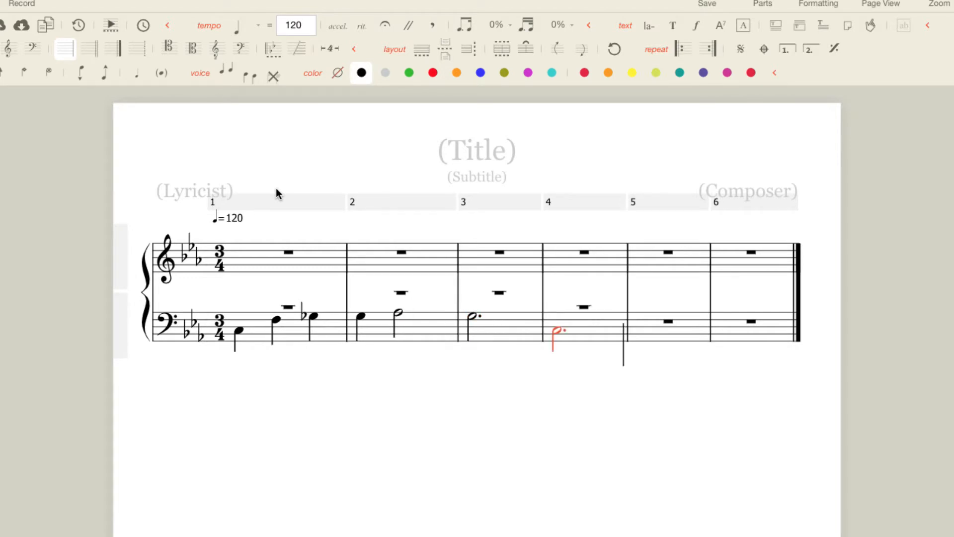
mouse_move(394, 175)
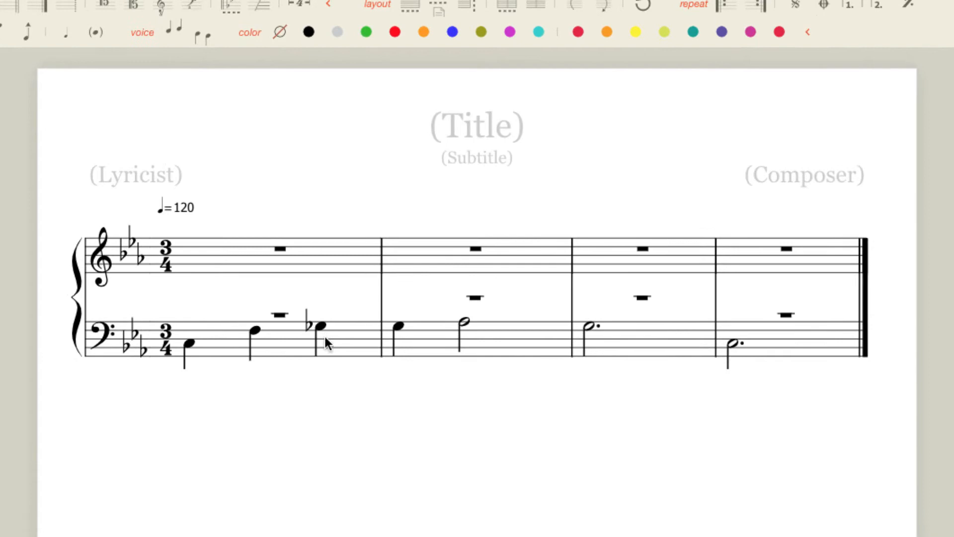
Respell measure 1's third bass note from G-flat to F-sharp
left_click(321, 326)
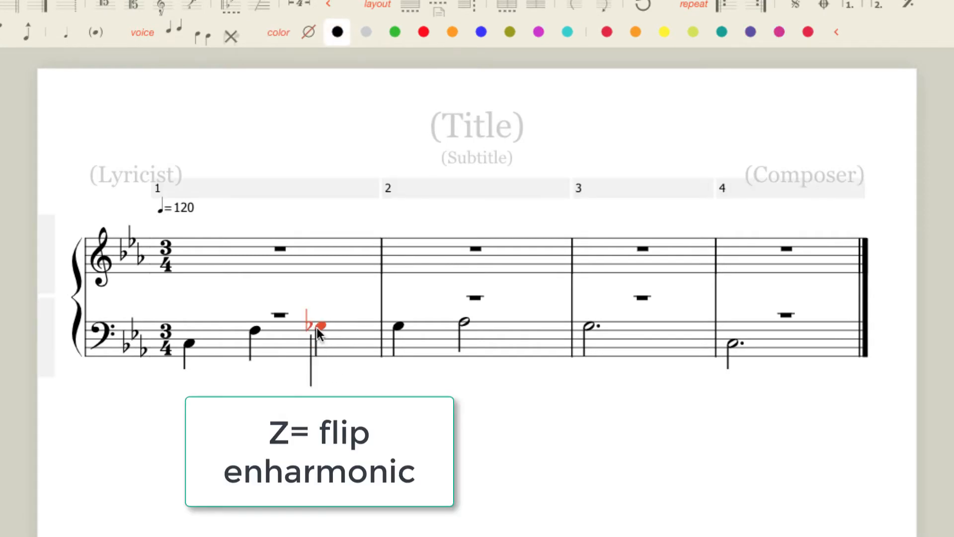
key("z")
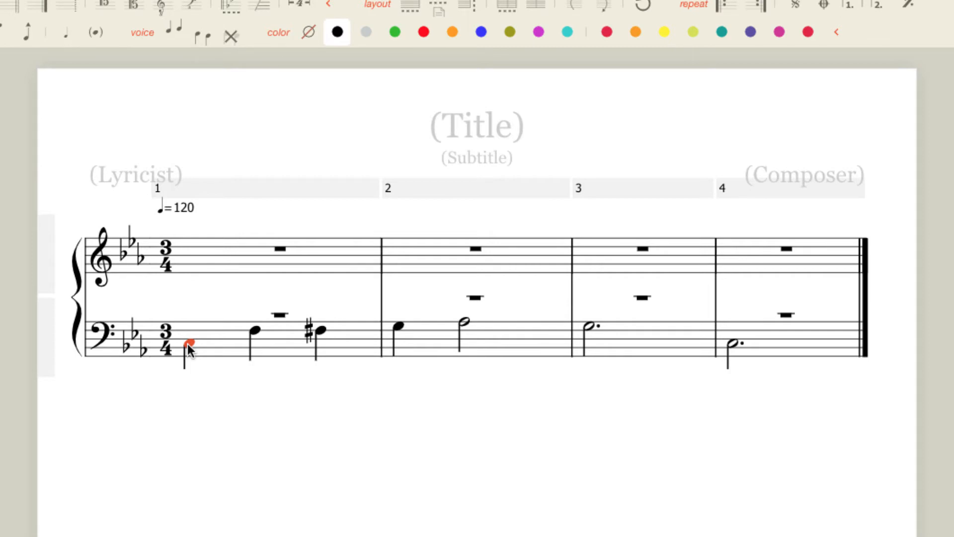
Add figured bass under measure 1: a C: label, 6/5, and a natural
key("K")
type("c:")
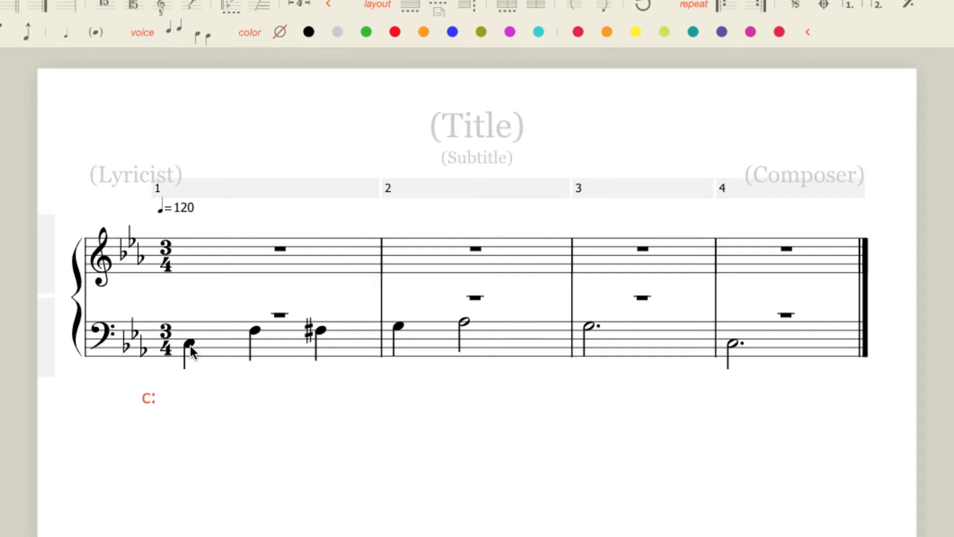
left_click(255, 331)
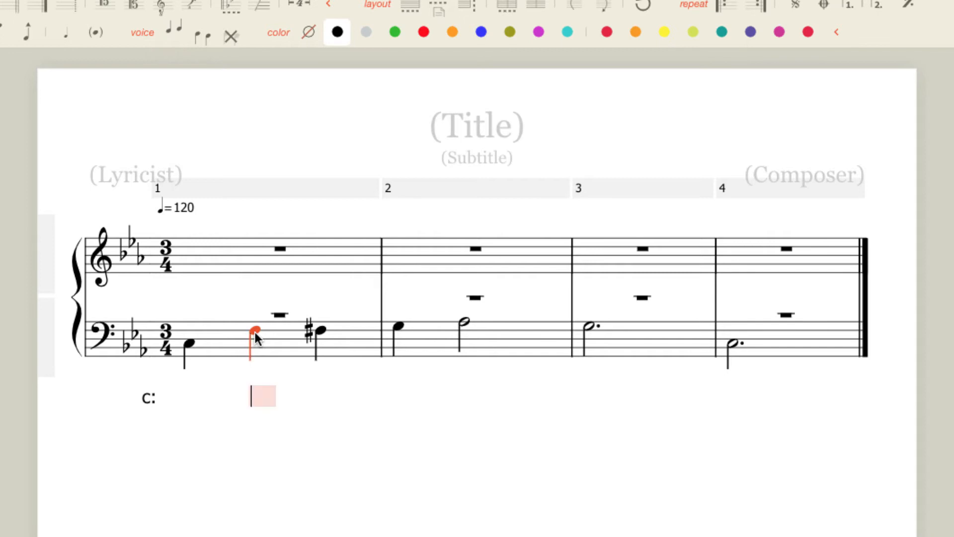
type("6")
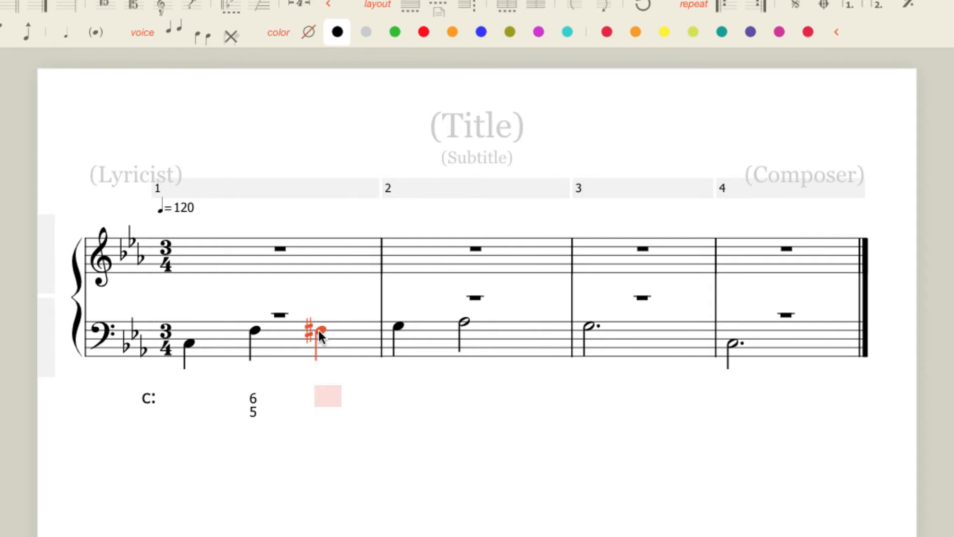
type("6 5")
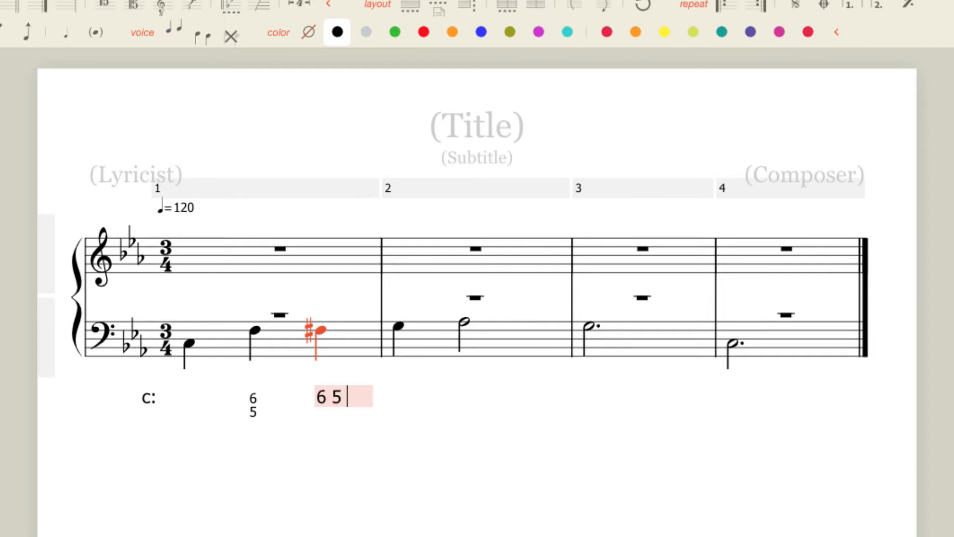
type("=")
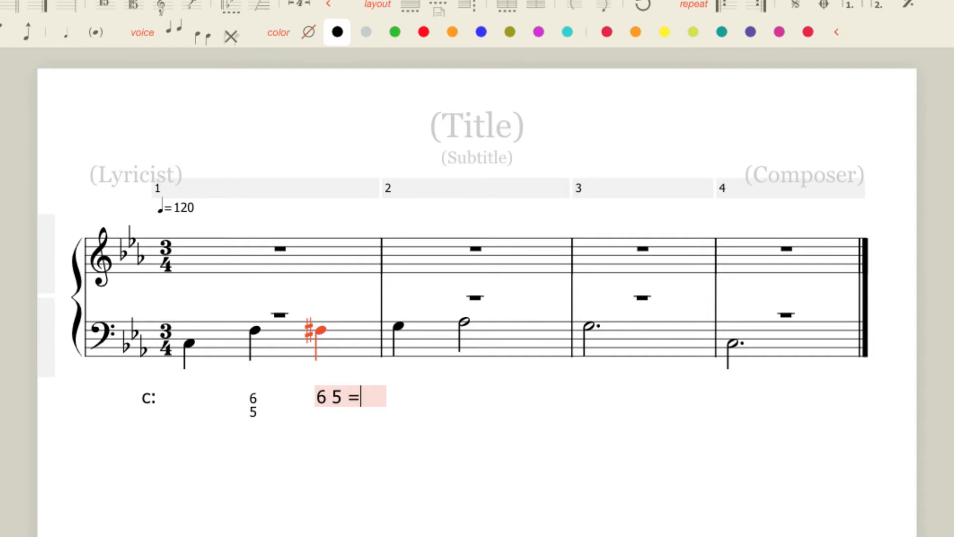
mouse_move(367, 324)
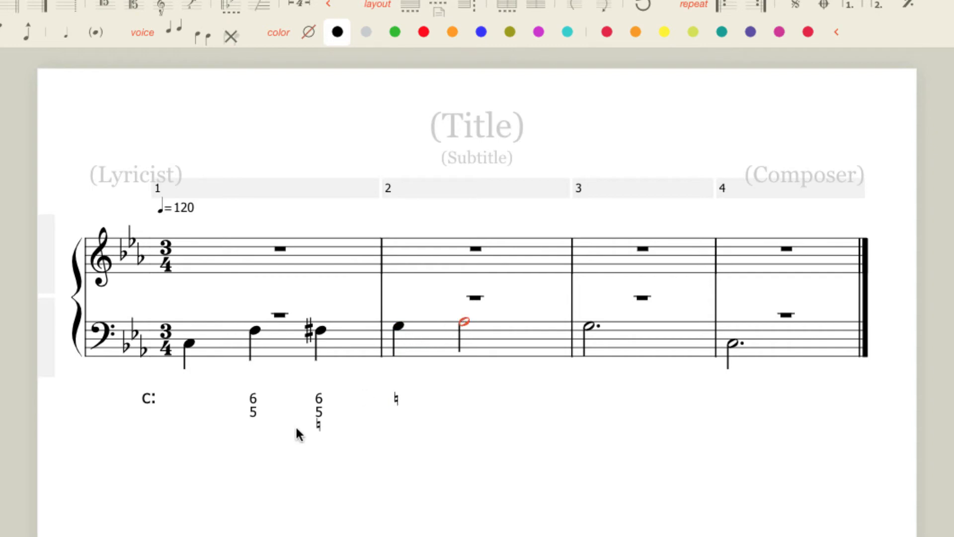
mouse_move(472, 308)
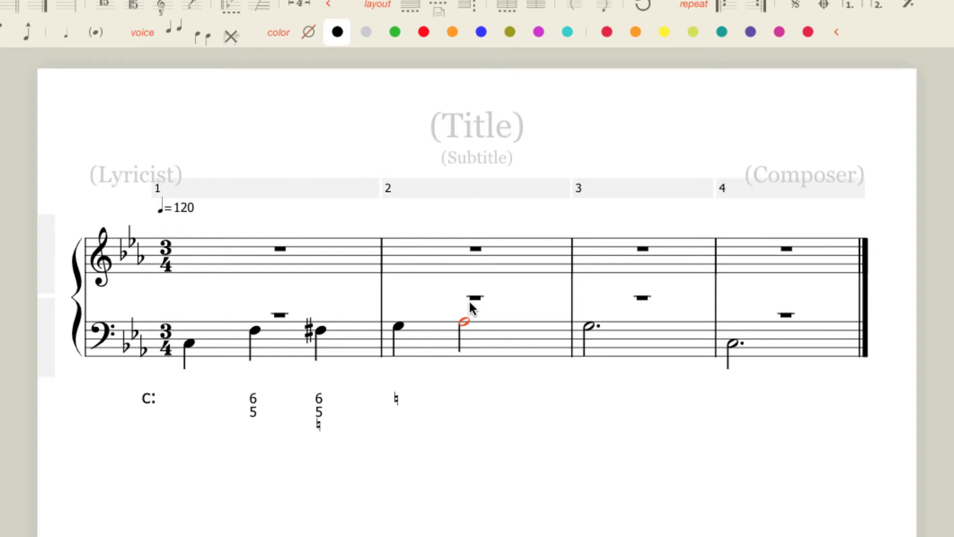
mouse_move(519, 353)
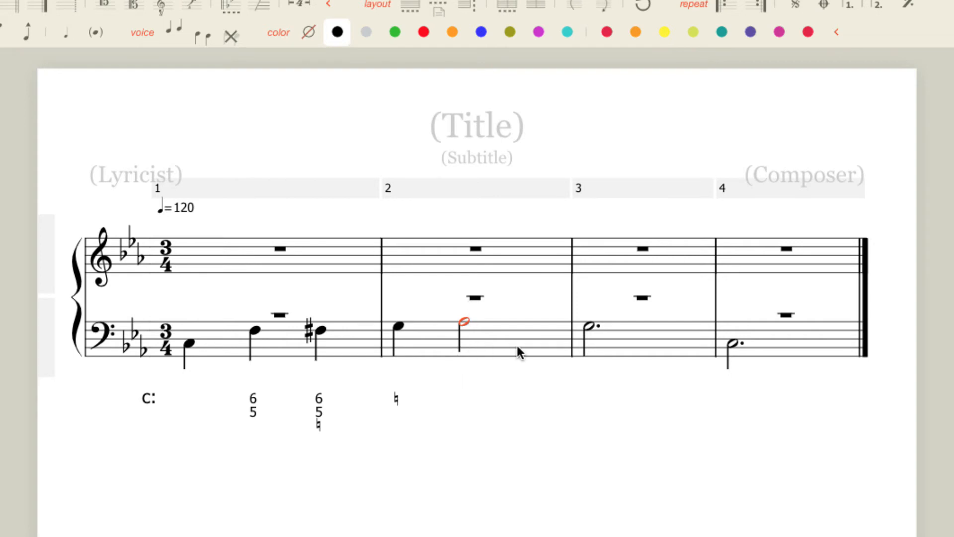
mouse_move(484, 333)
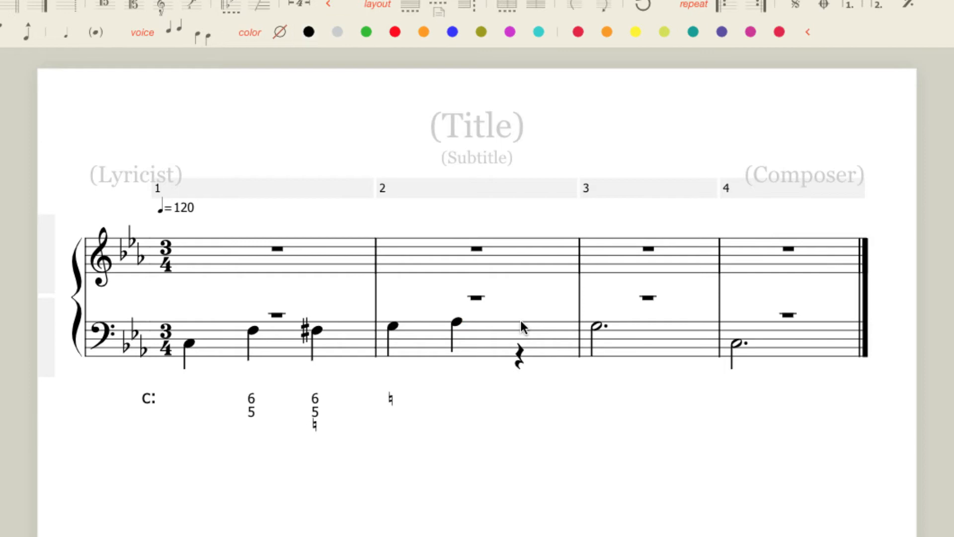
Add a 6 figure under measure 2's last bass note
left_click(520, 322)
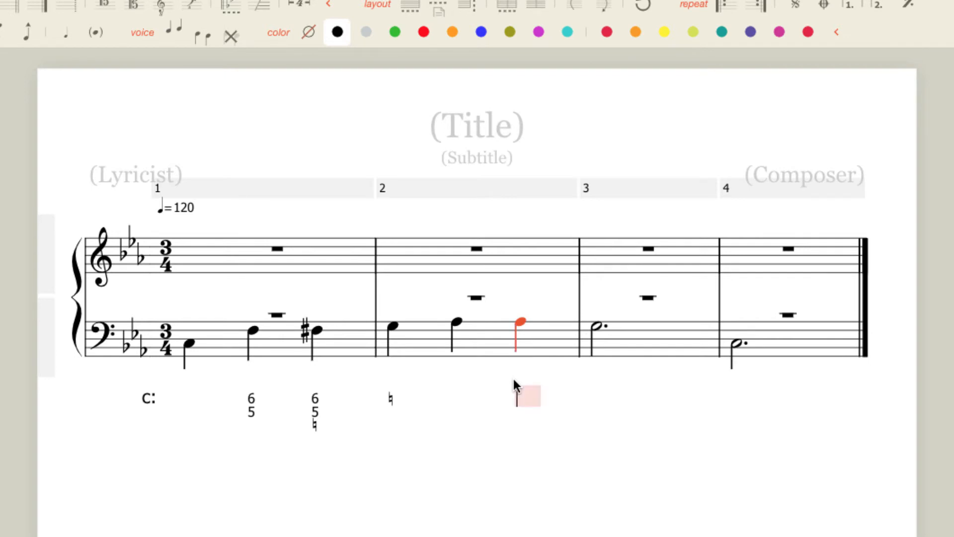
type("6")
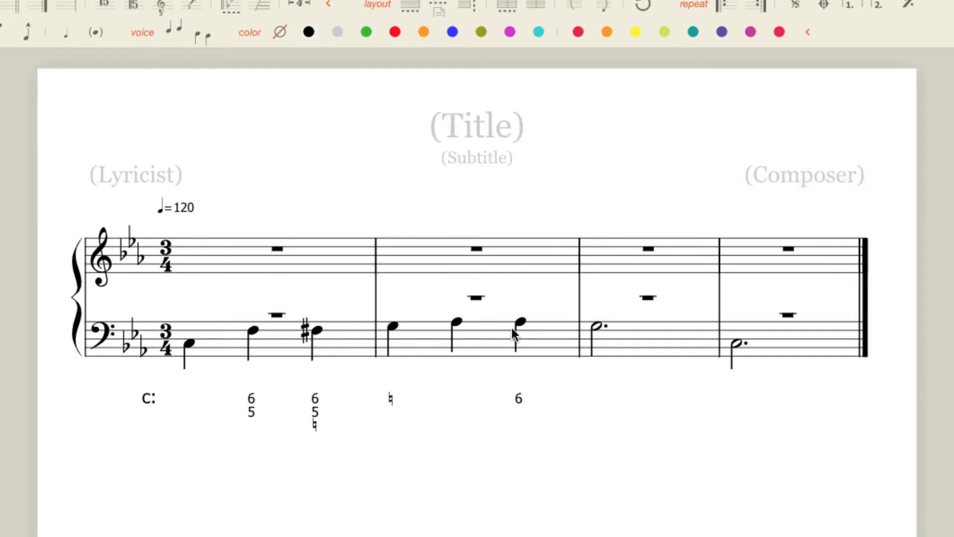
left_click(520, 322)
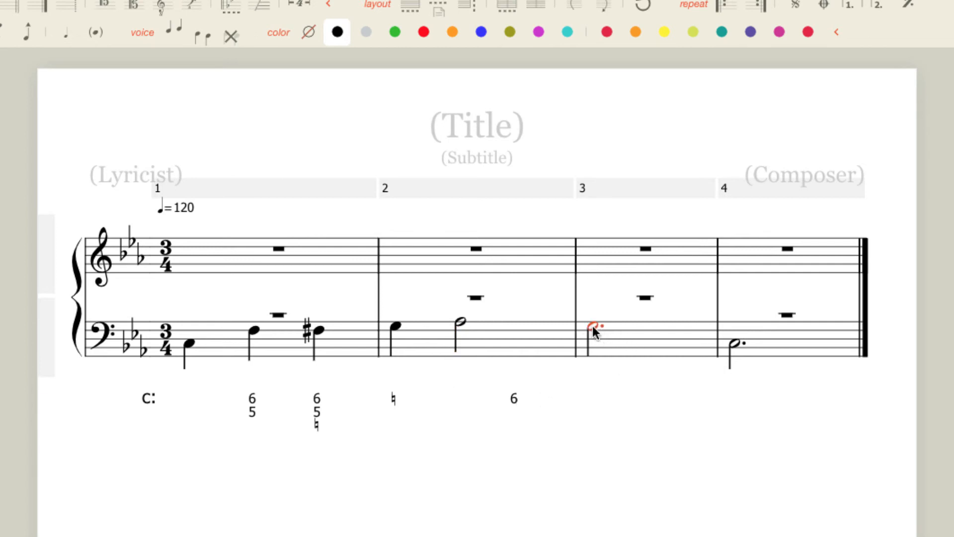
Add 7 over a natural under measure 3 and a natural under measure 4
left_click(592, 327)
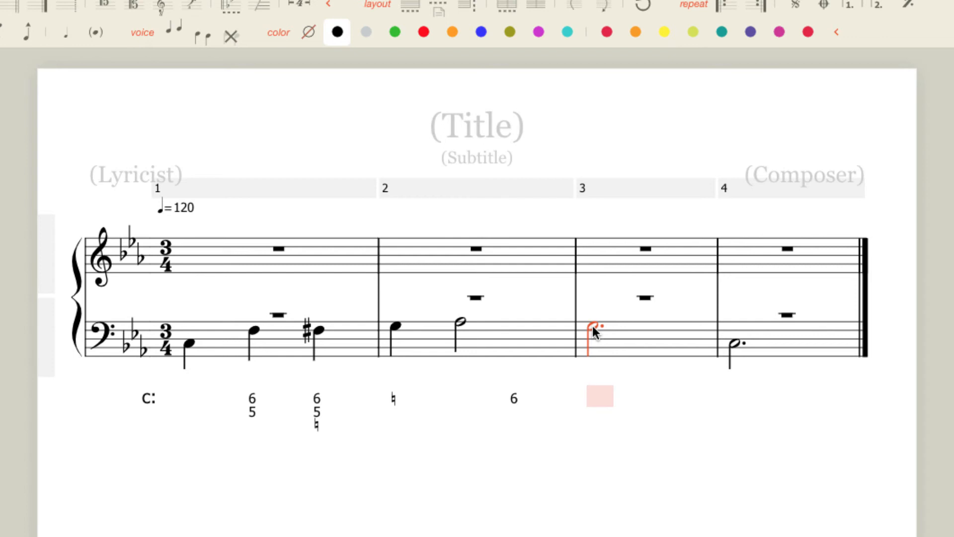
type("7")
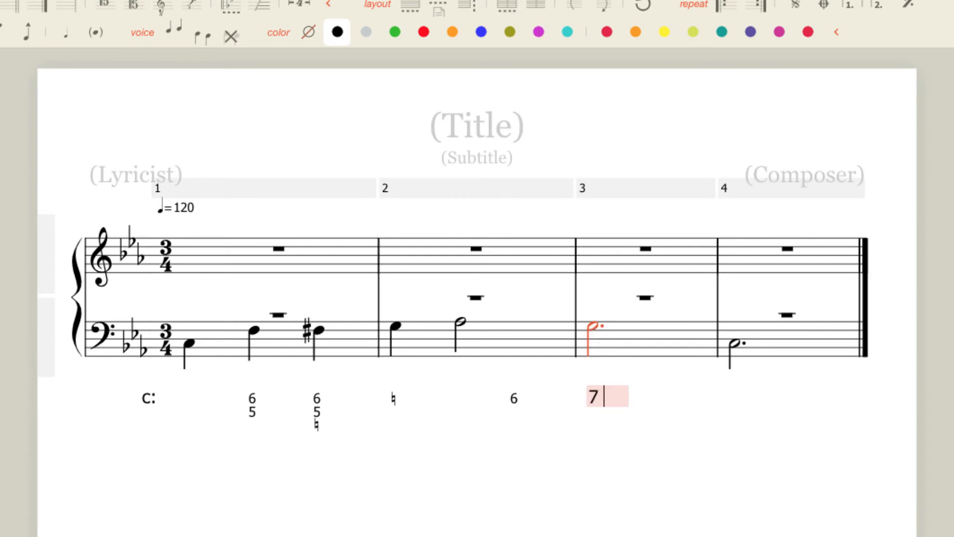
type("=")
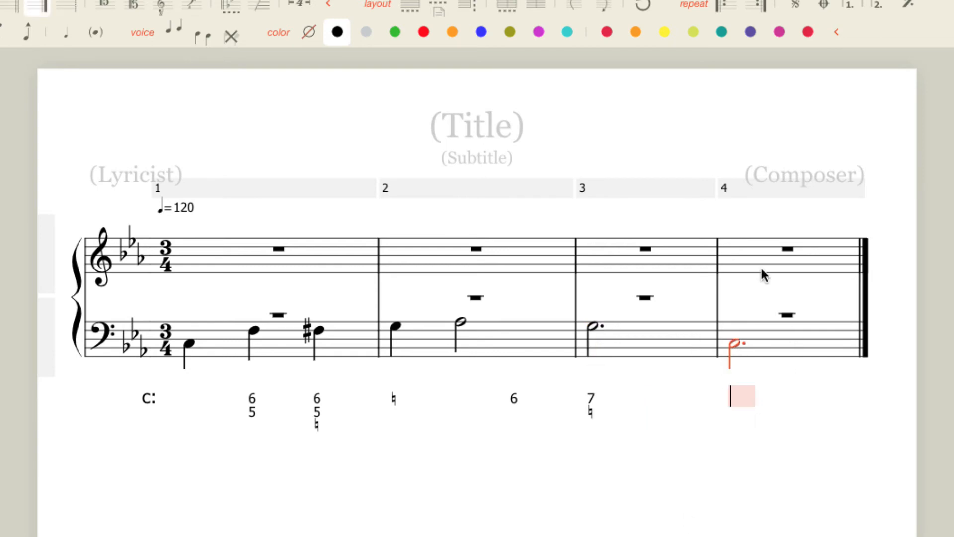
type("=")
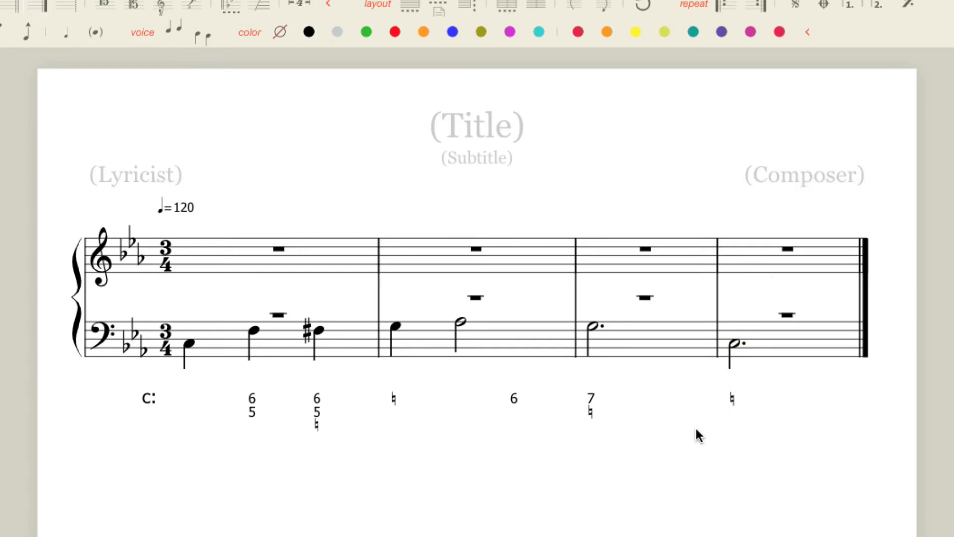
mouse_move(571, 415)
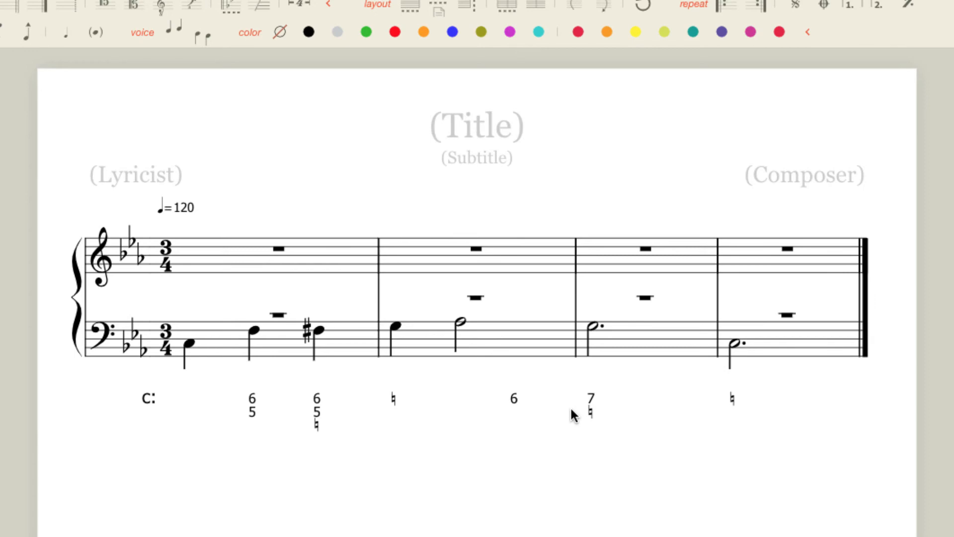
mouse_move(862, 179)
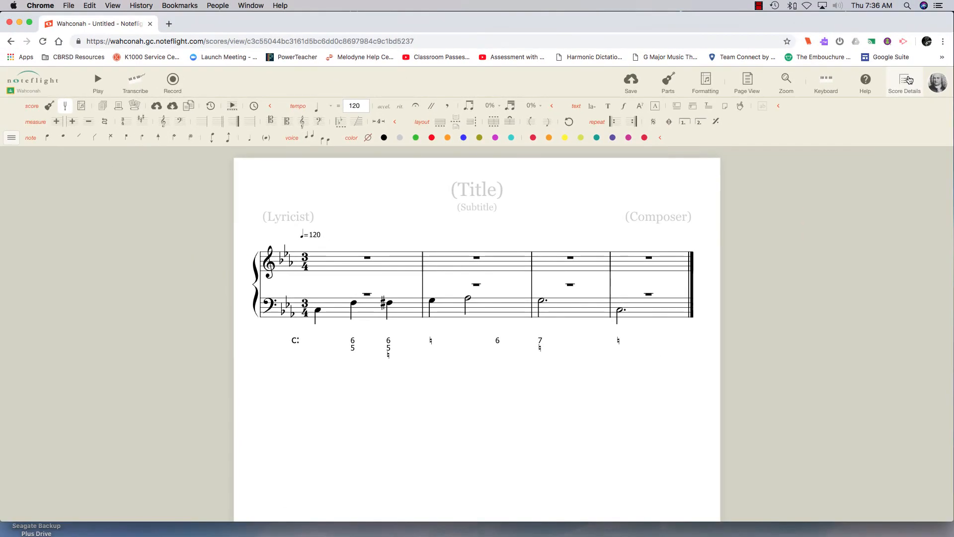
Title the score 'F.R 5' from the Score Details panel
left_click(904, 78)
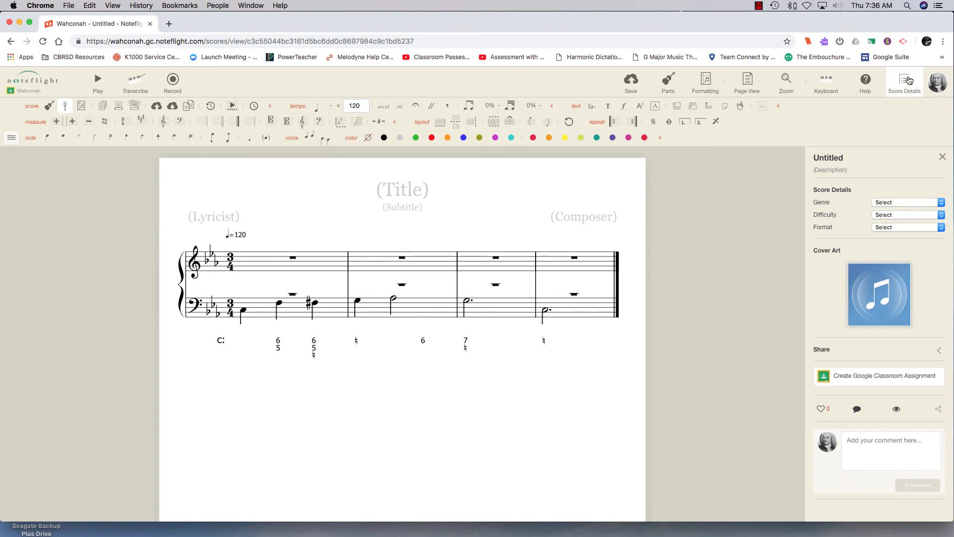
mouse_move(358, 171)
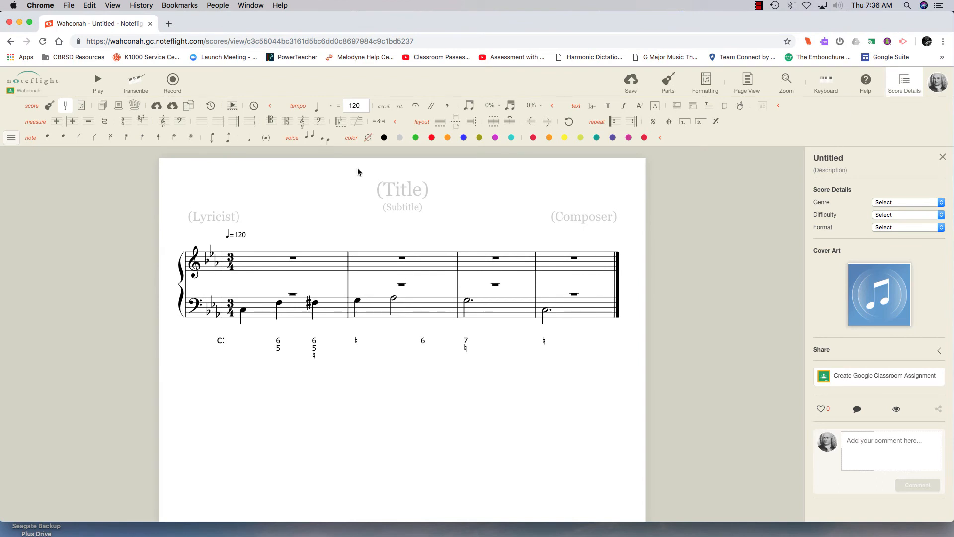
type("F")
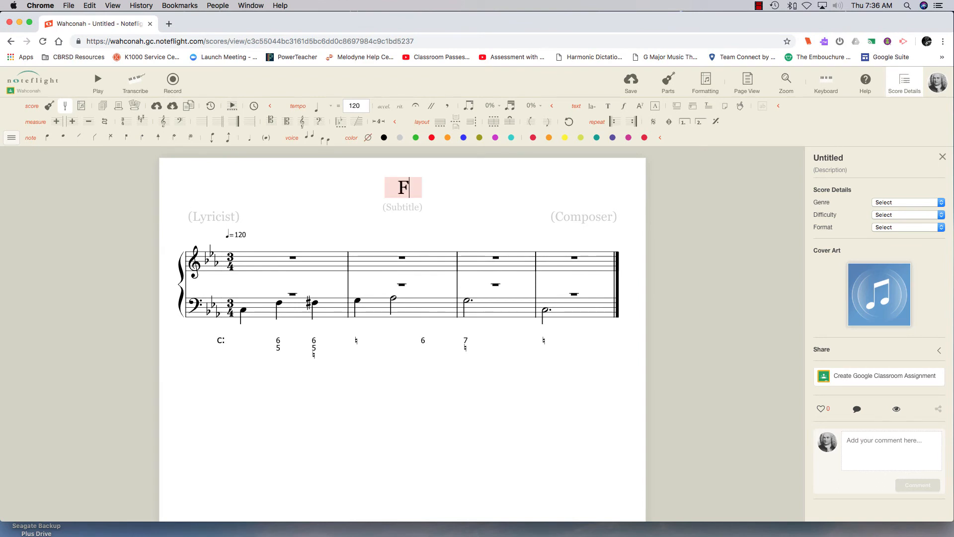
type(".R 5")
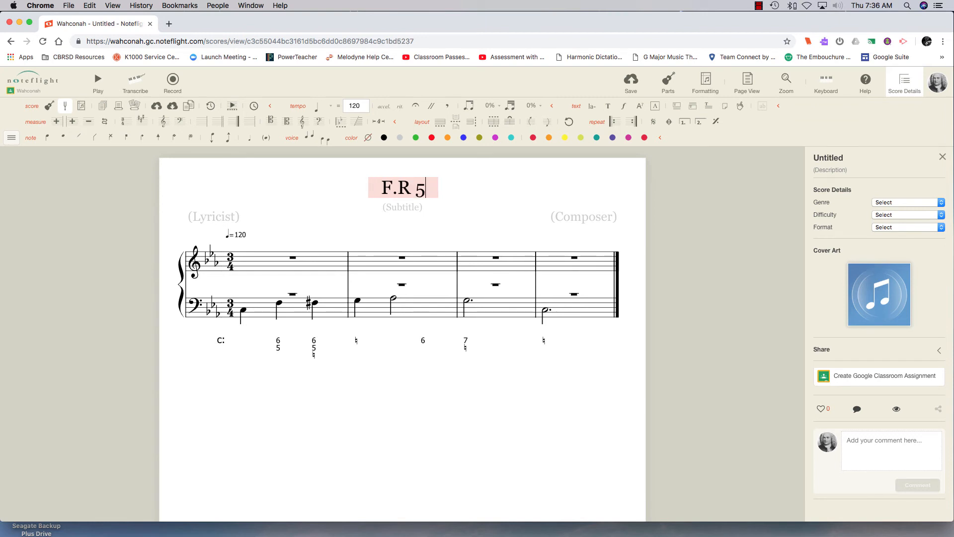
left_click(508, 428)
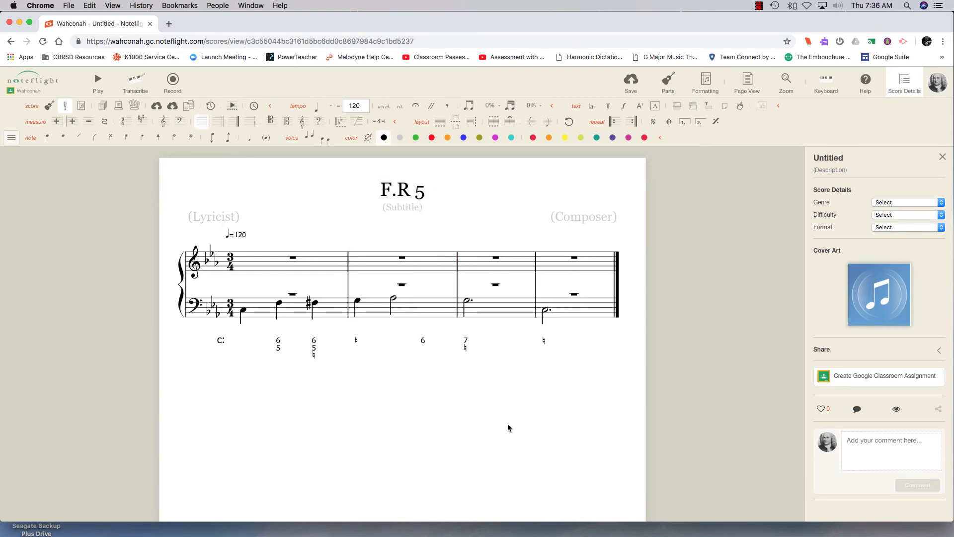
mouse_move(862, 370)
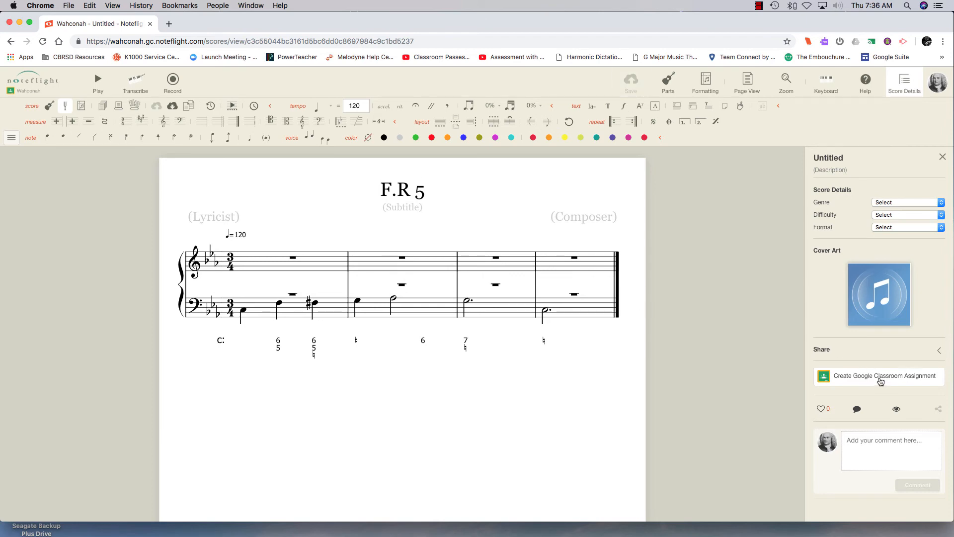
Save a Music Theory 2018-19 Classroom assignment 'Complete the Part Writing', due Feb 22, 2019
left_click(884, 376)
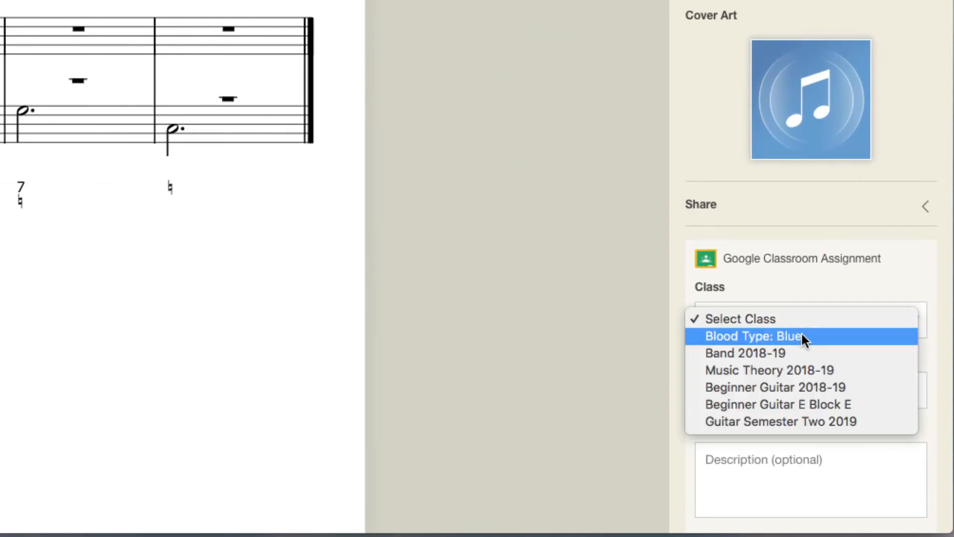
mouse_move(839, 371)
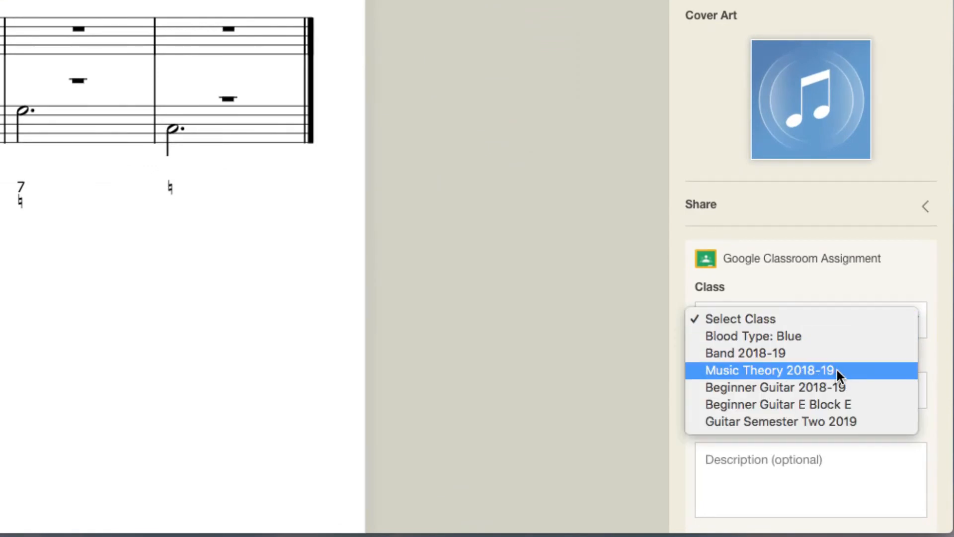
left_click(767, 370)
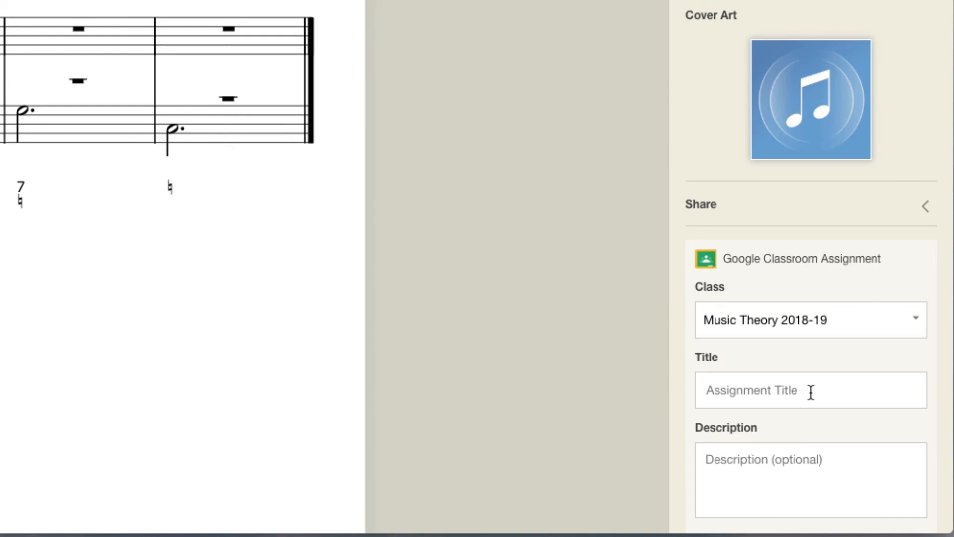
type("Complete the Part Writing")
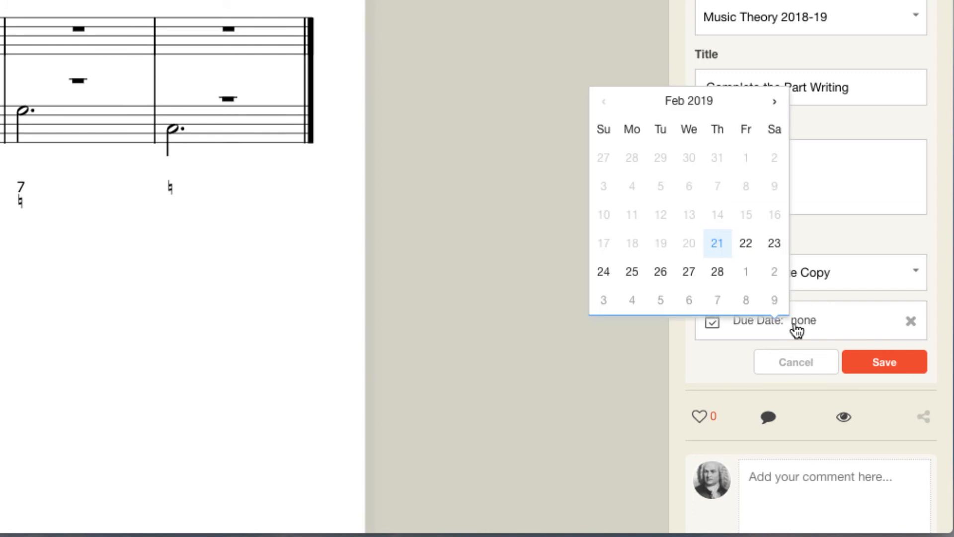
left_click(746, 243)
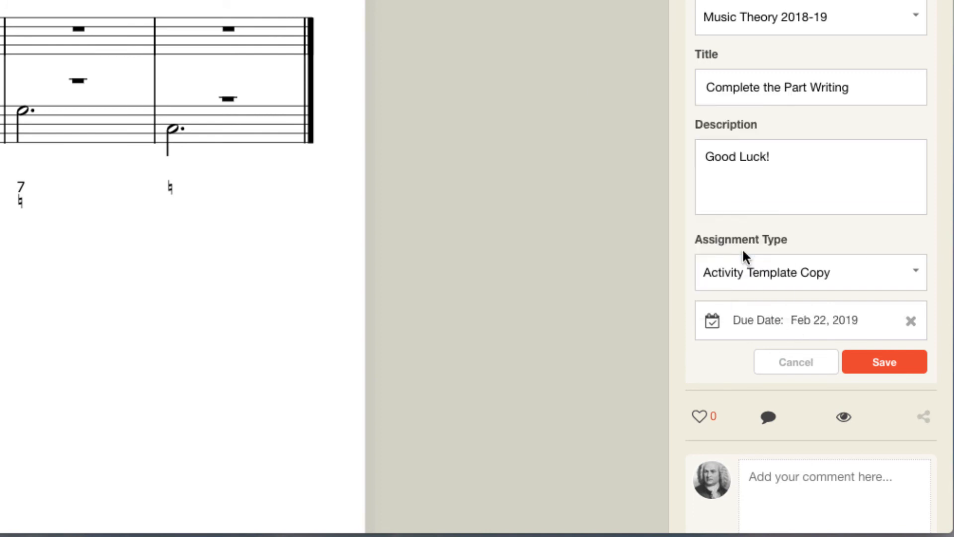
mouse_move(892, 366)
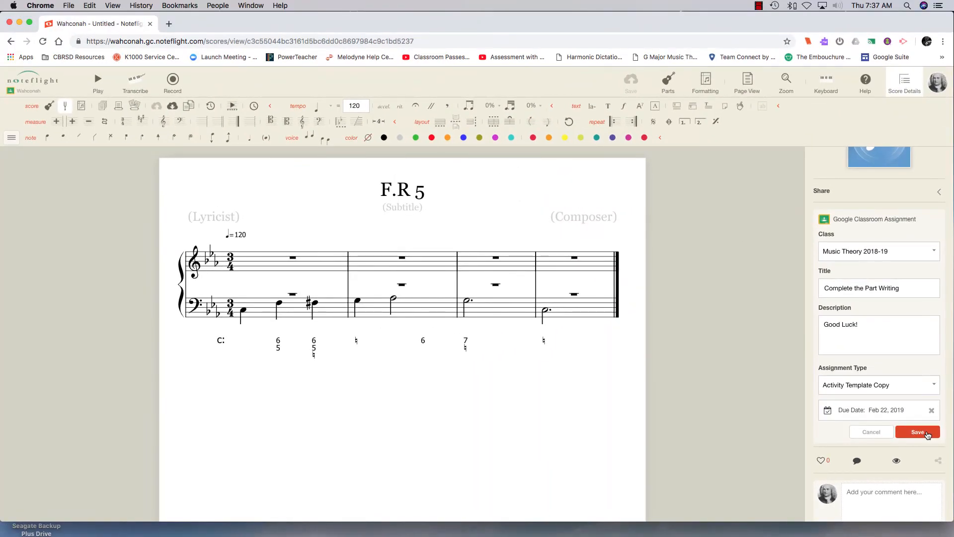
left_click(918, 432)
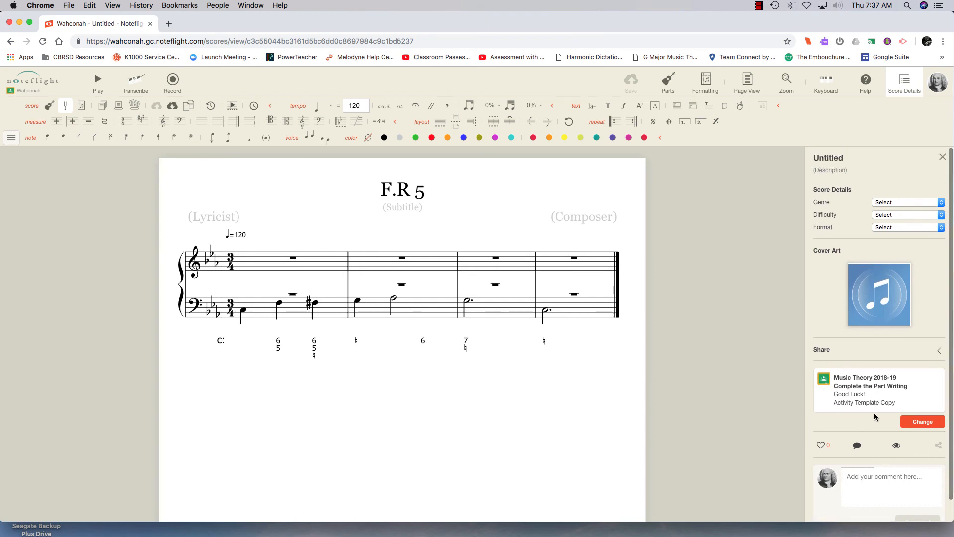
mouse_move(635, 218)
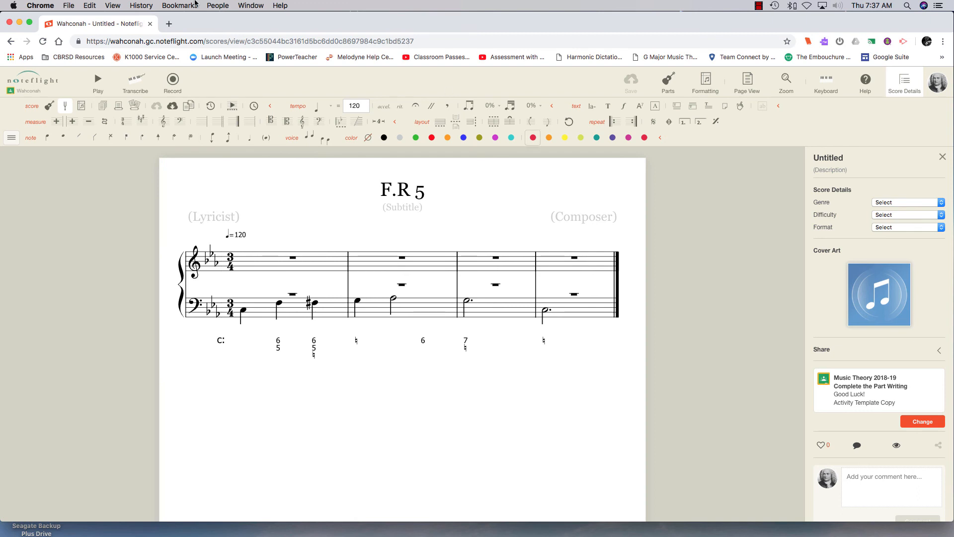
Open Google Classroom in a new tab and enter the Music Theory 2018-19 class
left_click(183, 23)
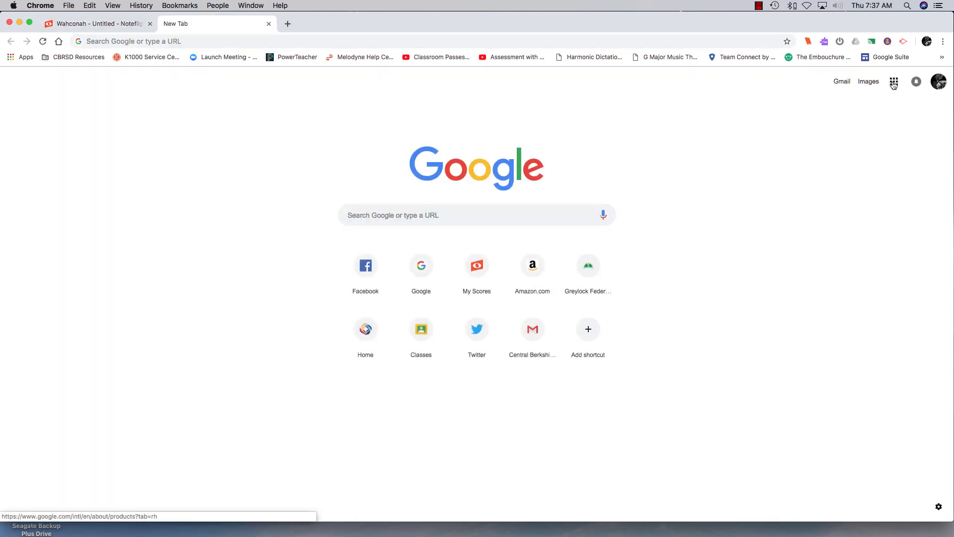
left_click(421, 329)
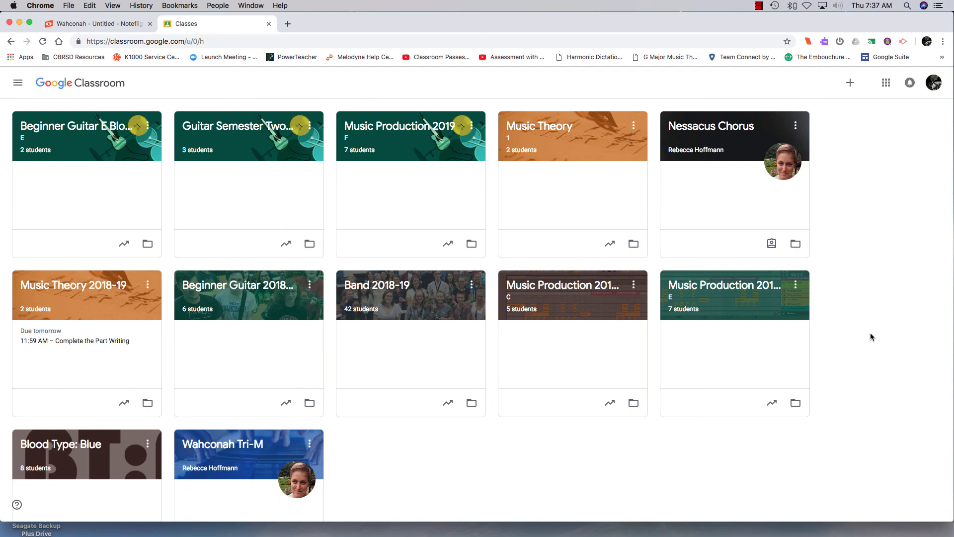
left_click(73, 285)
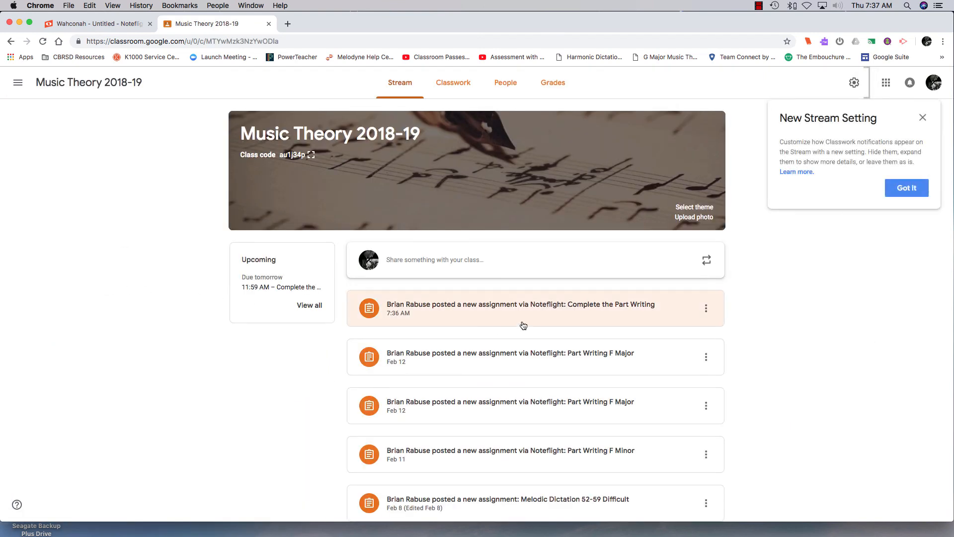
Open the Complete the Part Writing post and view its instructions with the linked score
left_click(522, 308)
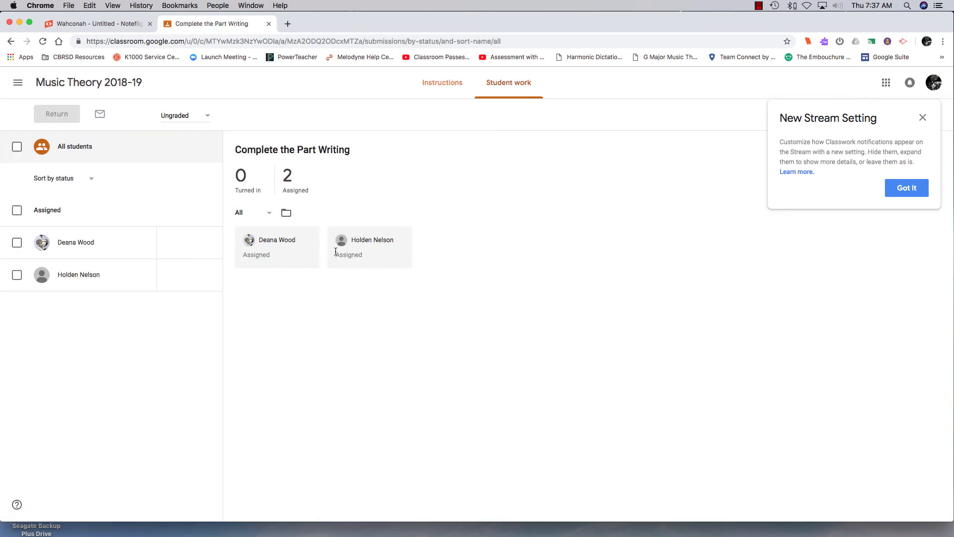
mouse_move(310, 281)
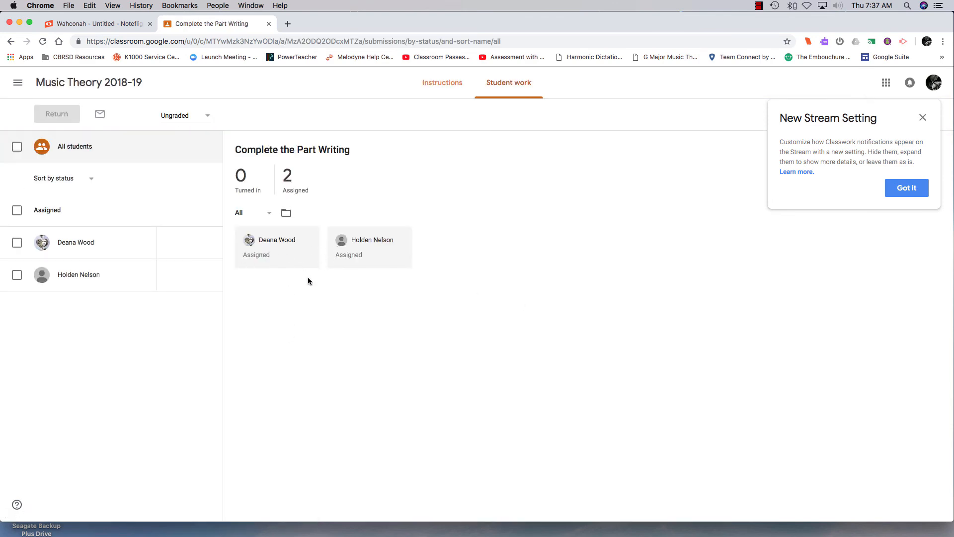
left_click(442, 82)
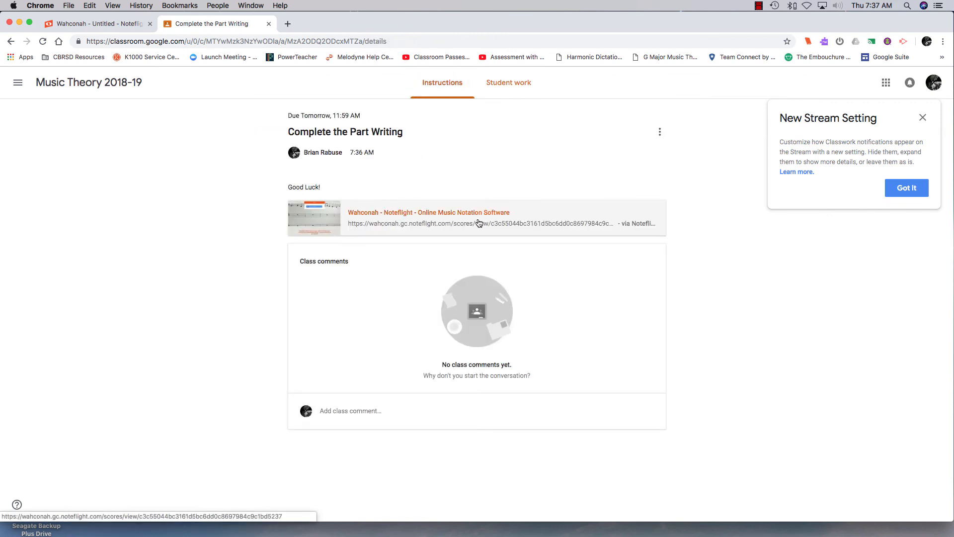
mouse_move(452, 226)
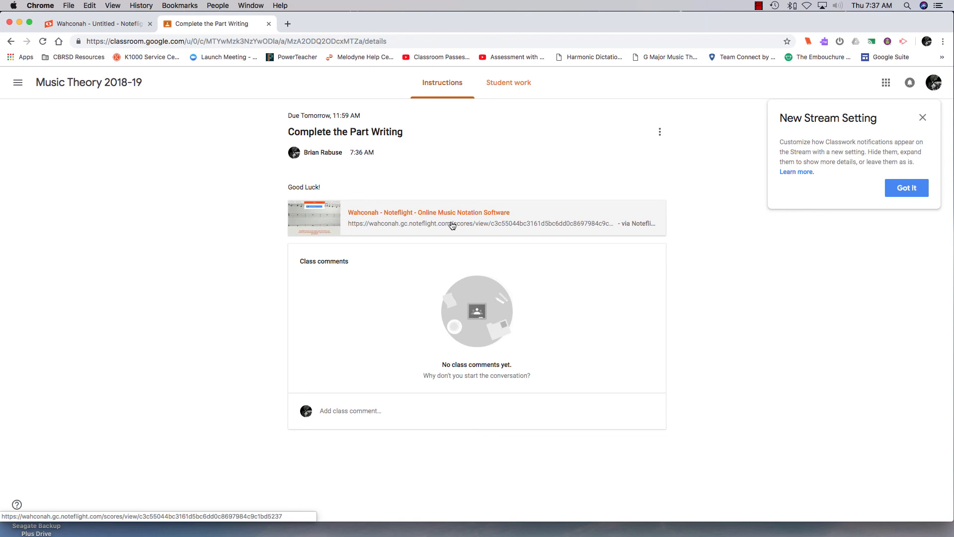
mouse_move(431, 271)
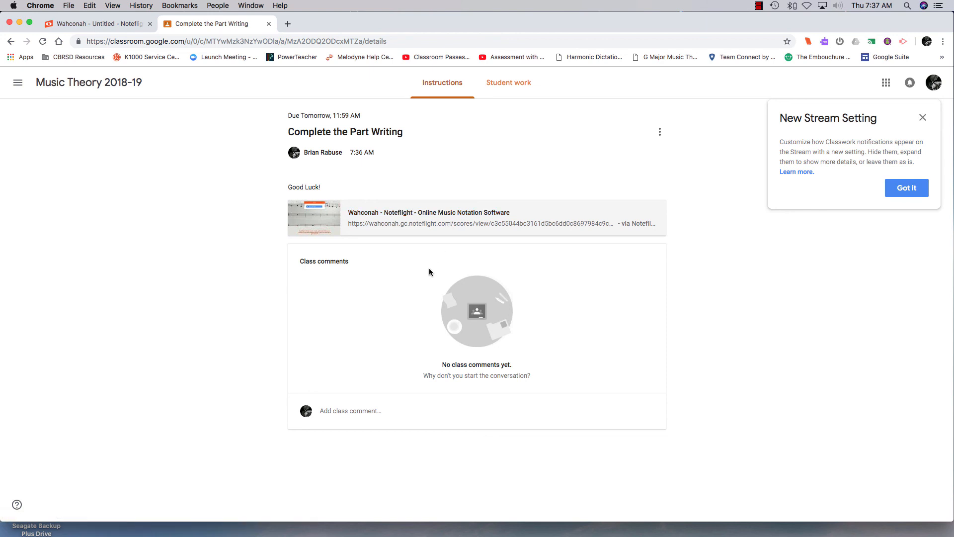